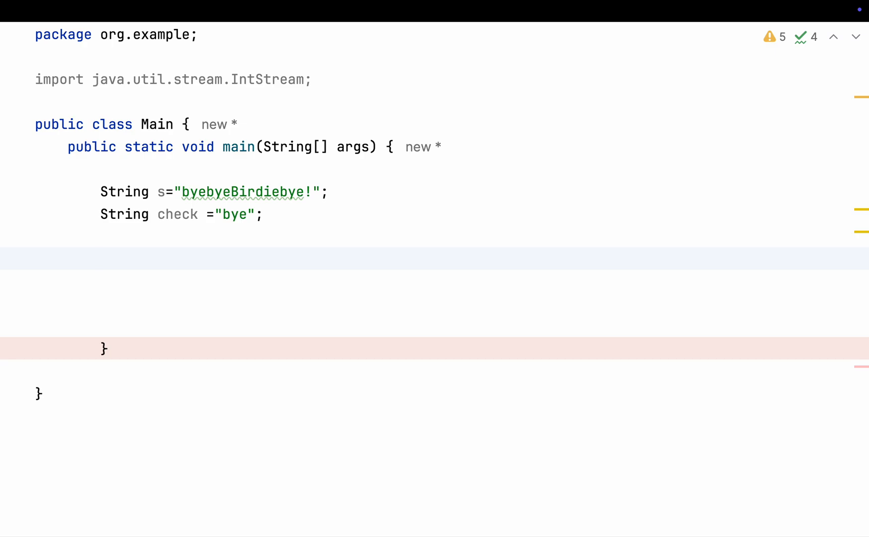
Step: Below the String declarations, begin IntStream.range(0, s.length()- using autocomplete
type("Int")
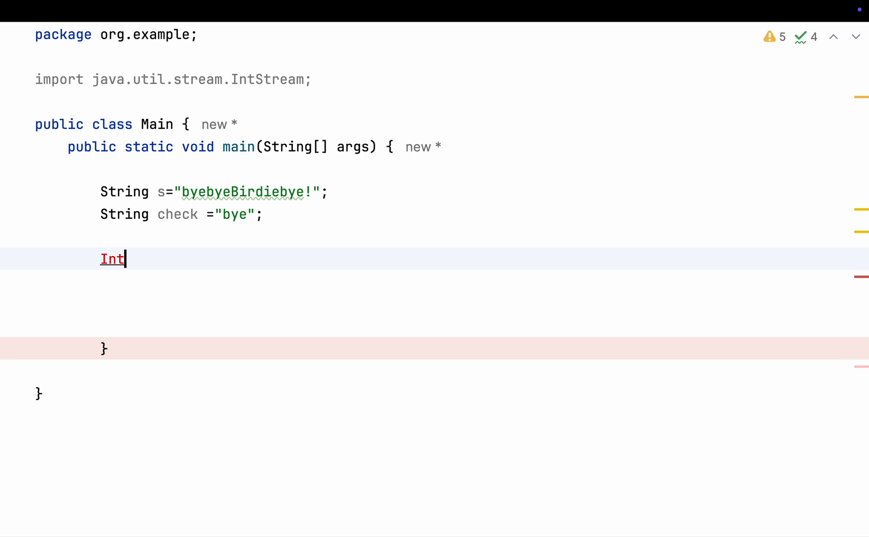
type("Stream")
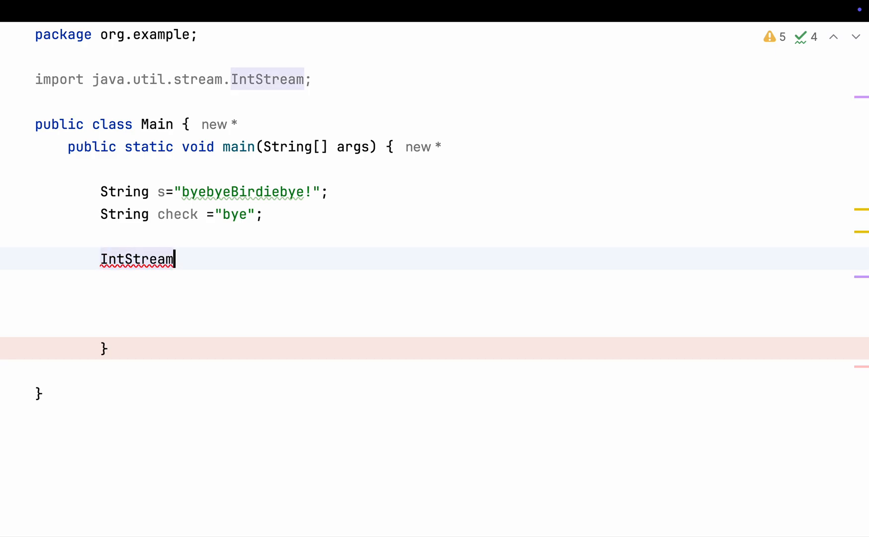
type(".range")
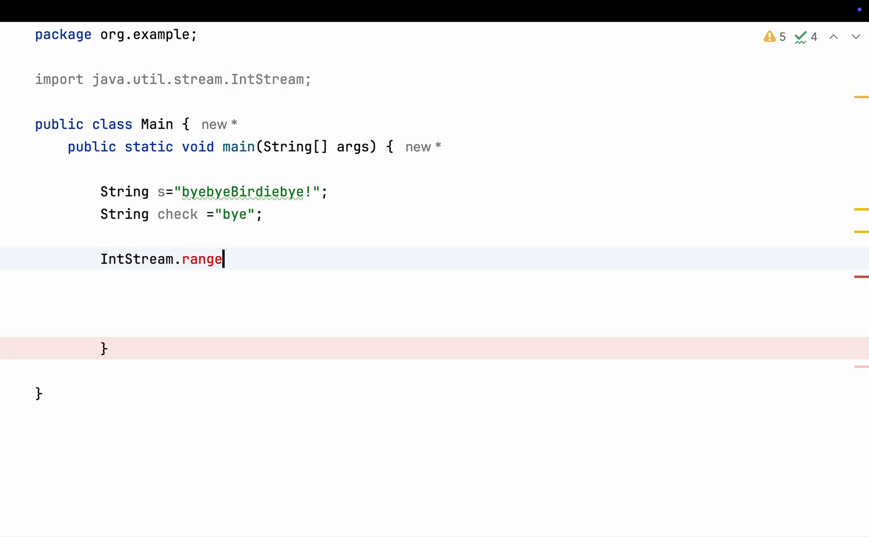
type("(0,")
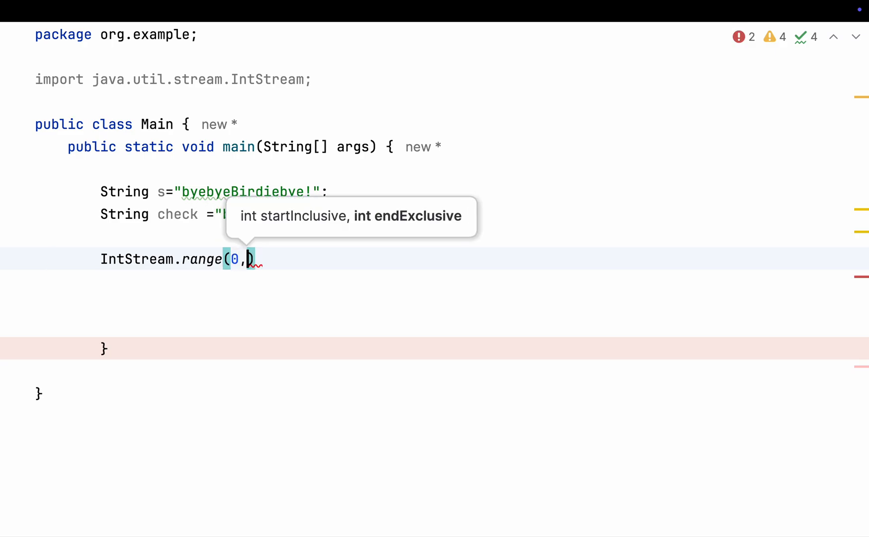
type("s.length(")
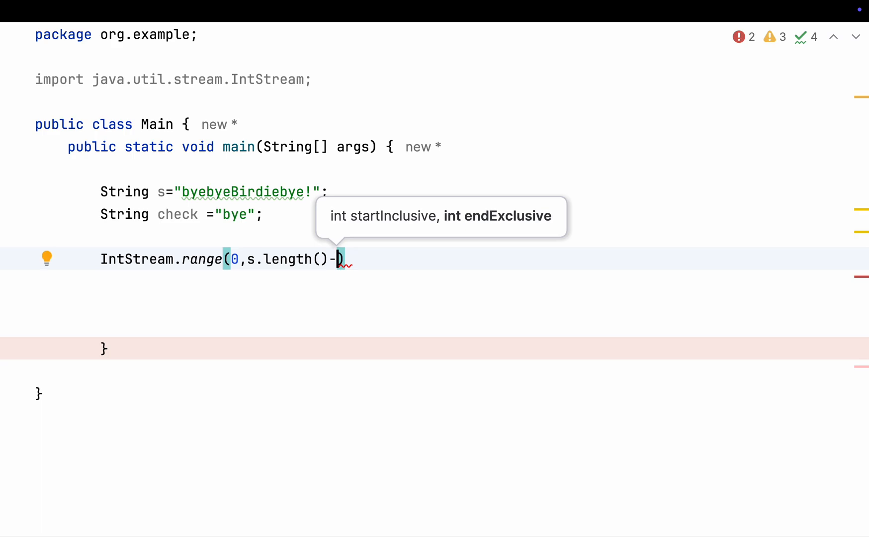
mouse_move(227, 221)
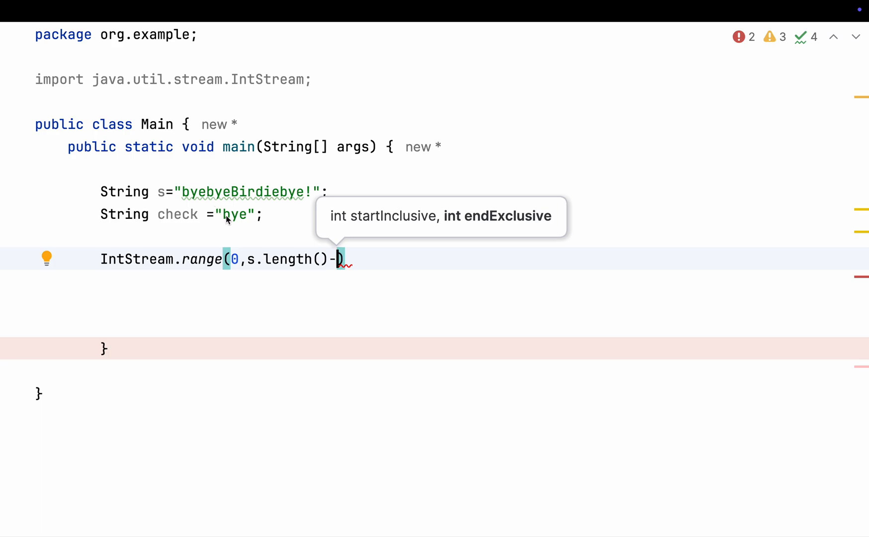
mouse_move(220, 209)
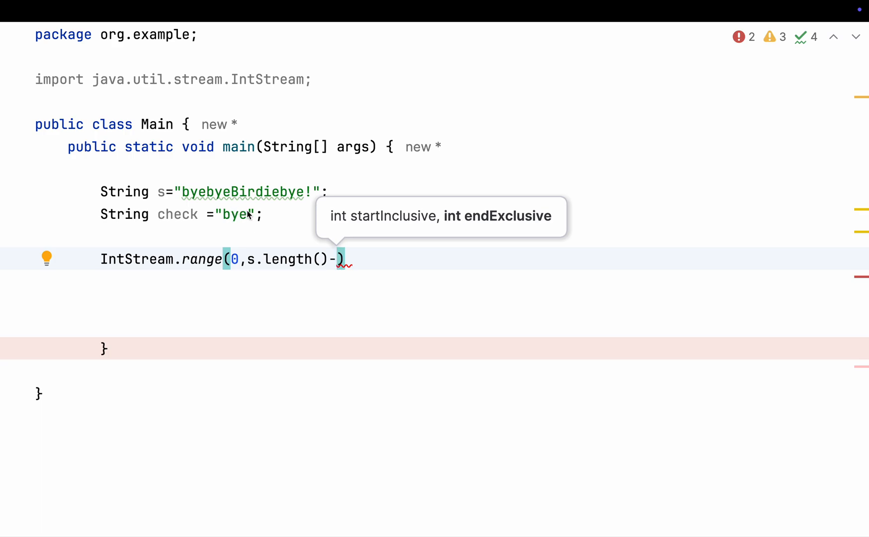
Step: End the range at s.length()-2 and keep indices where s.substring(x,x+3) equals check
type("2")
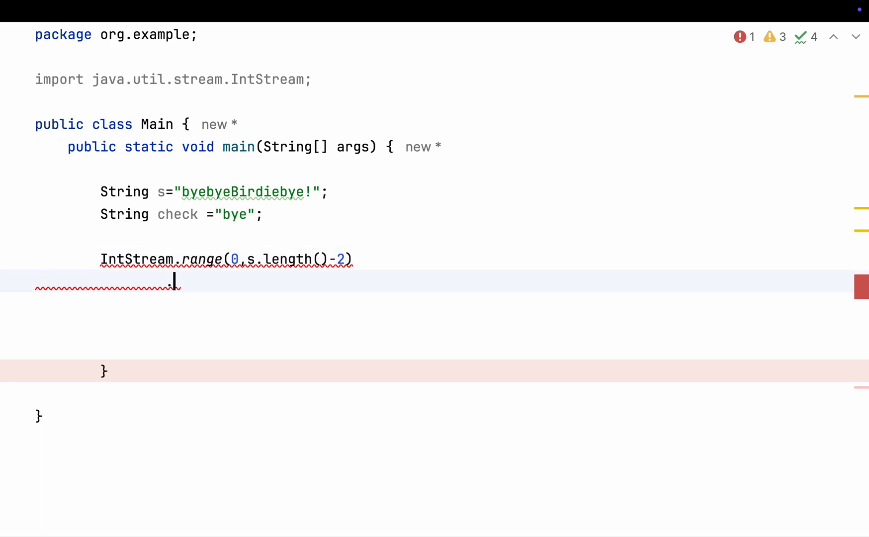
type(".filter(x->")
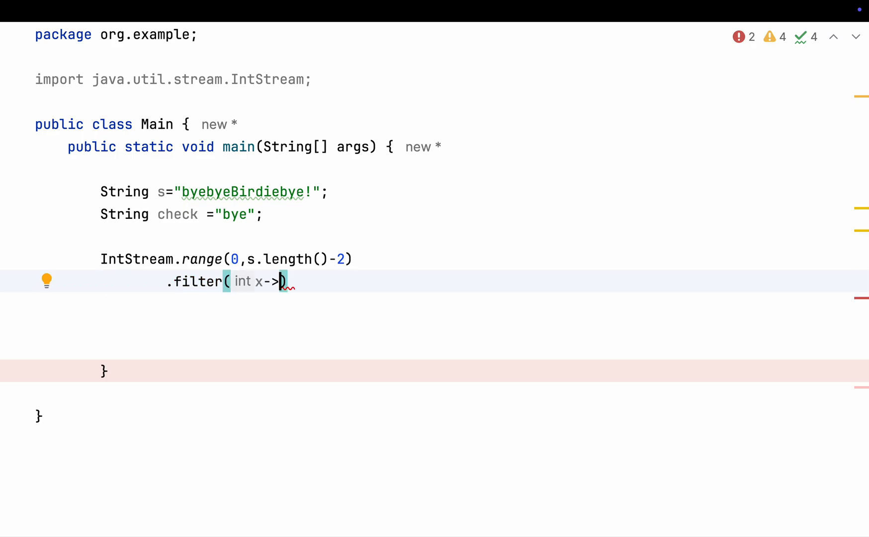
type("s")
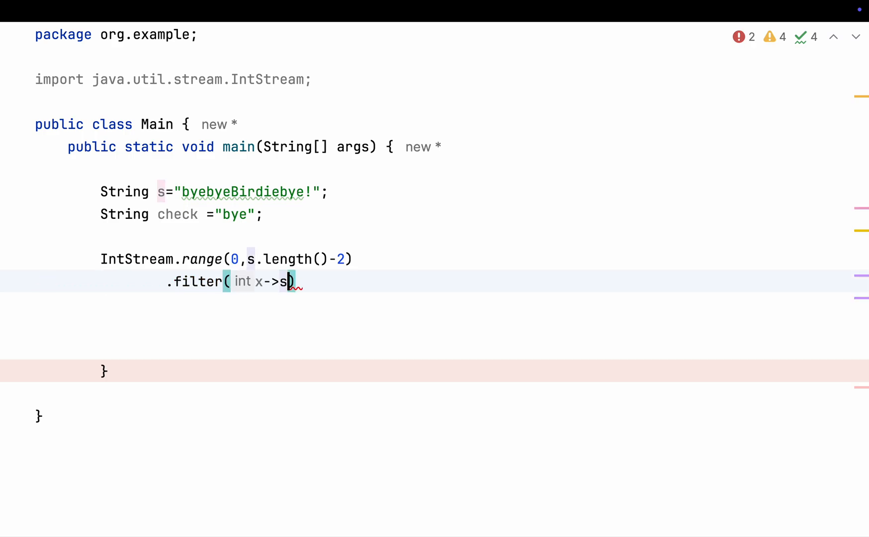
type(".subs")
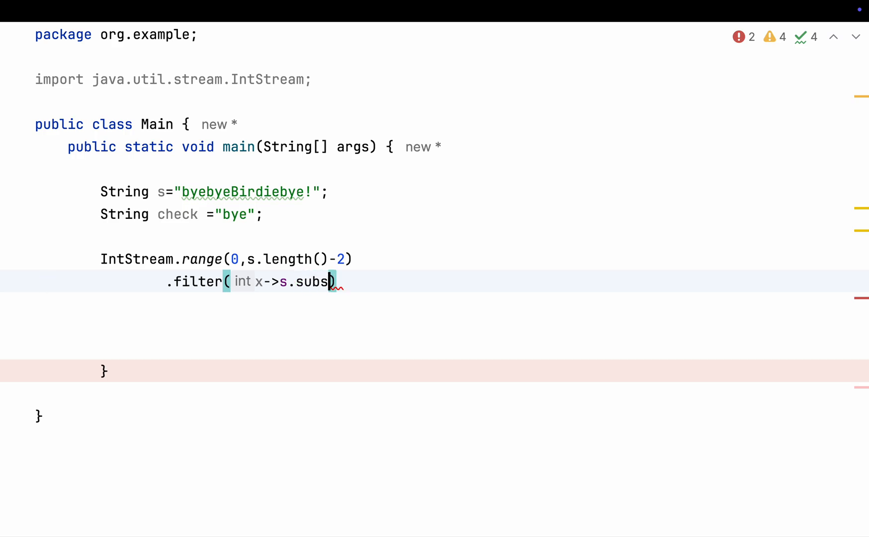
type("tring()")
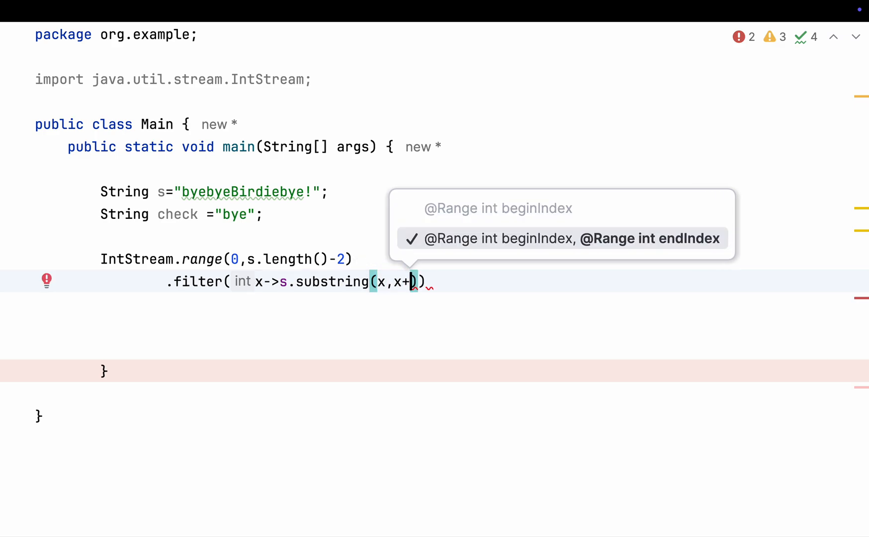
type("3")
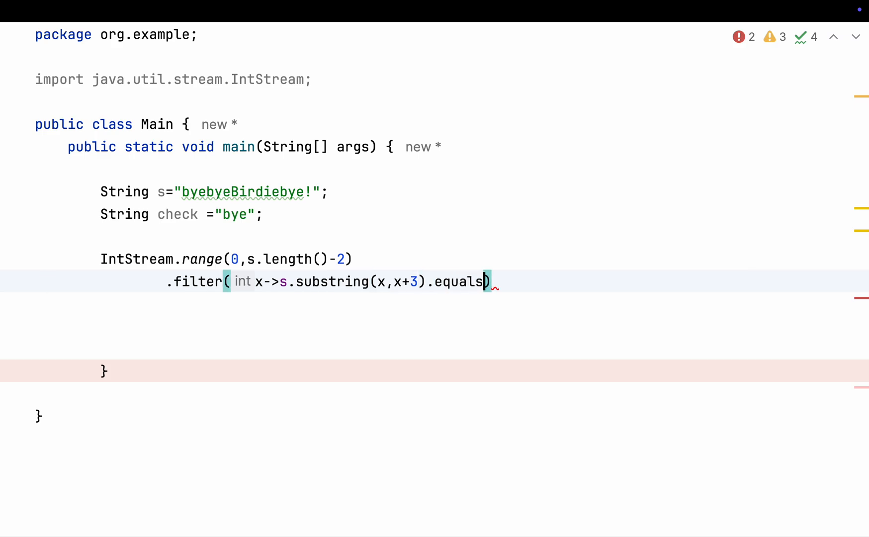
type("(c")
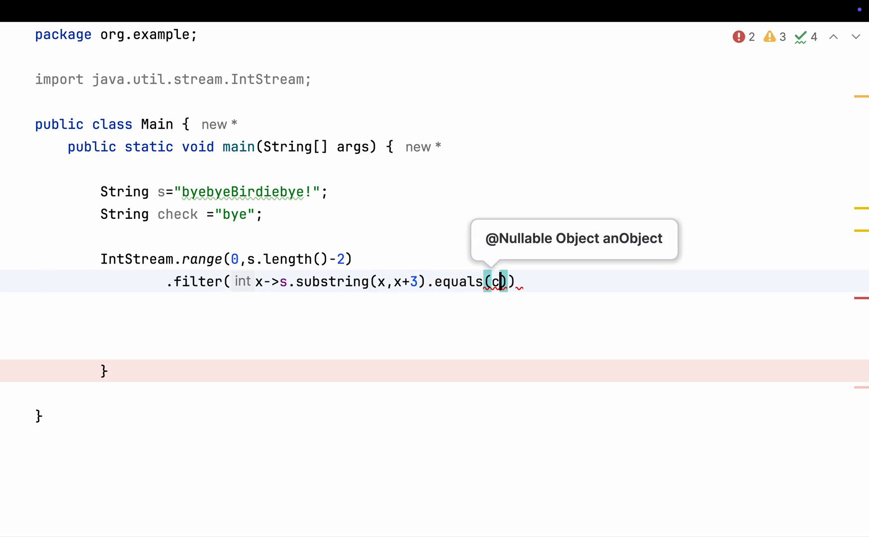
type("heck")
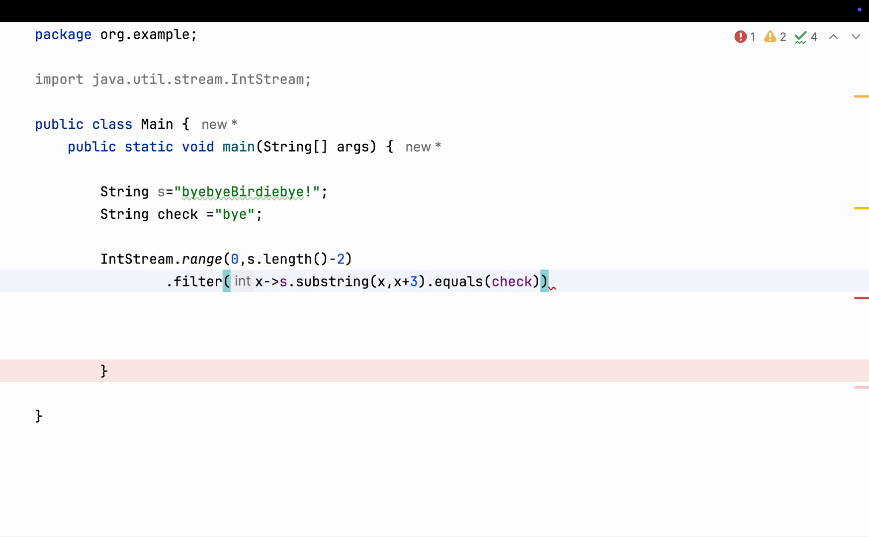
Step: Chain .count() and store the result in a long variable
type(".count")
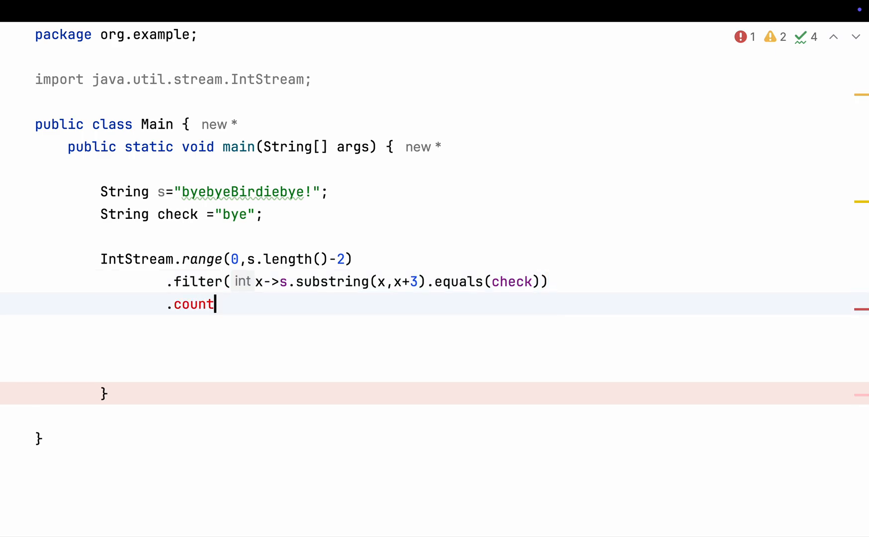
type("();")
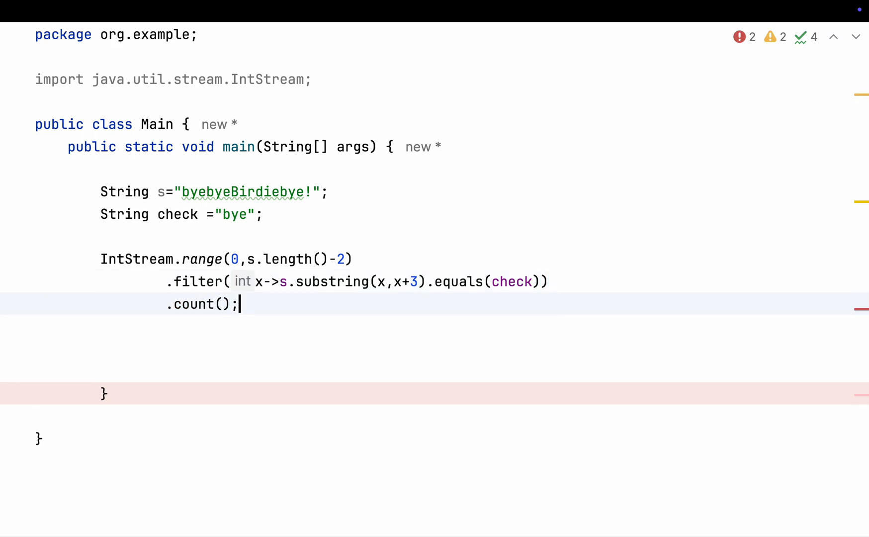
type("long ans =")
left_click(472, 348)
type("System.out.println(ans);")
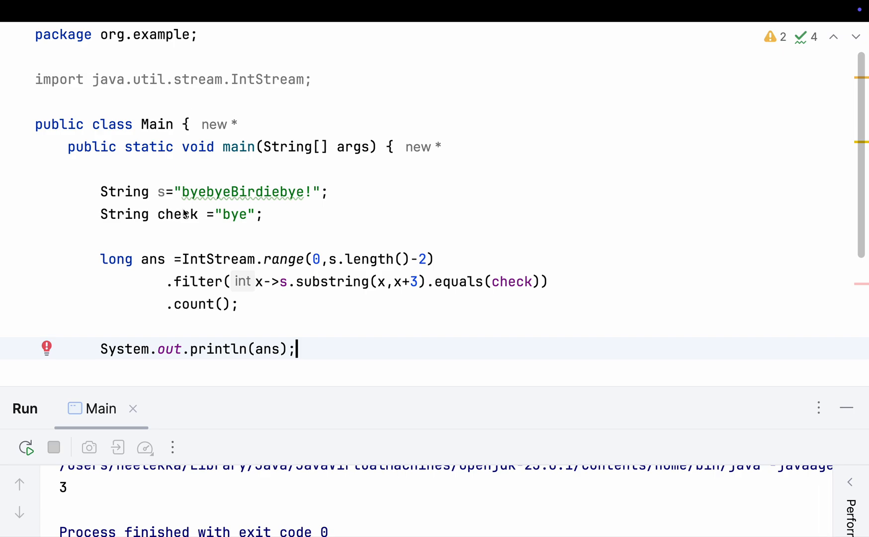
mouse_move(216, 194)
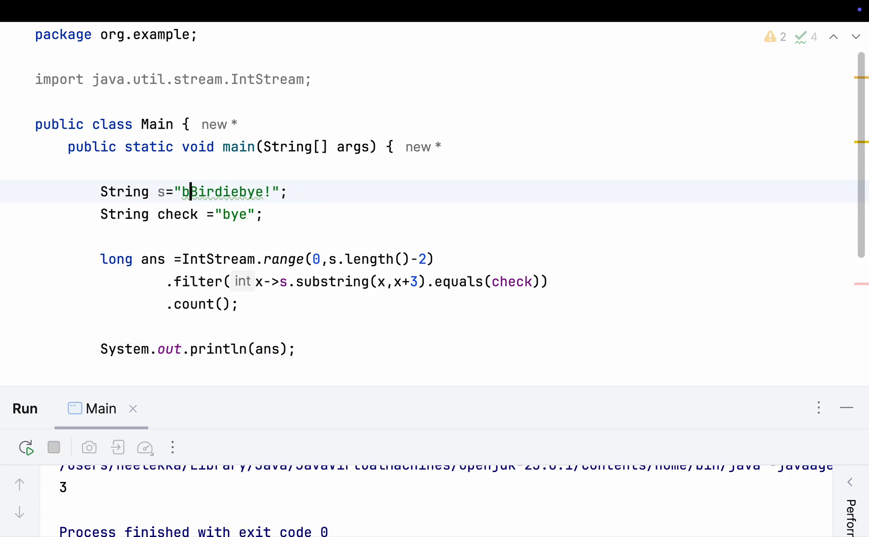
Step: Change s to "xoxoBirdiexoxo!" and select the old check text bye
type("xoxo")
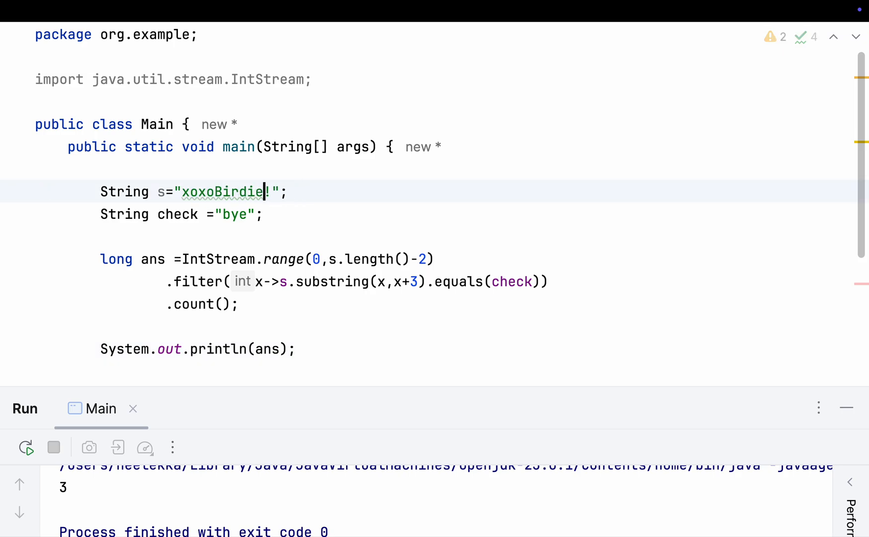
type("xoxo")
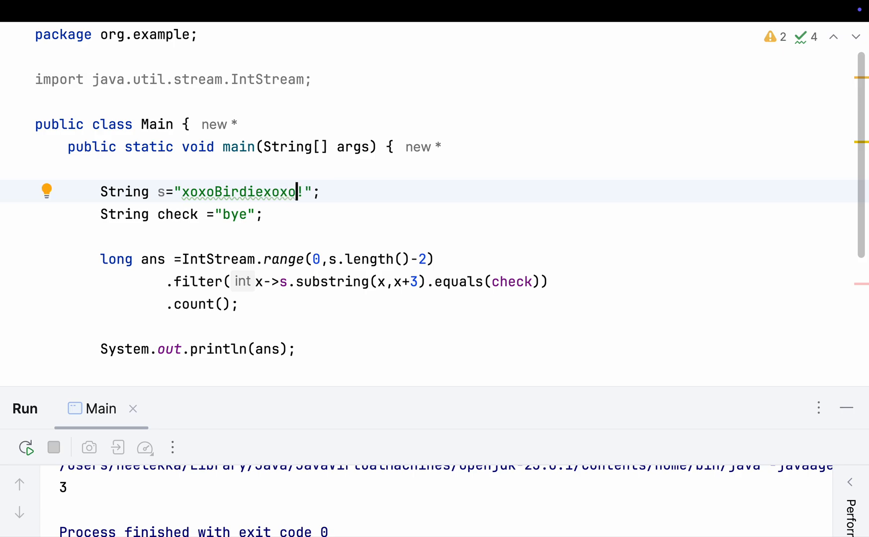
double_click(234, 214)
type("xo")
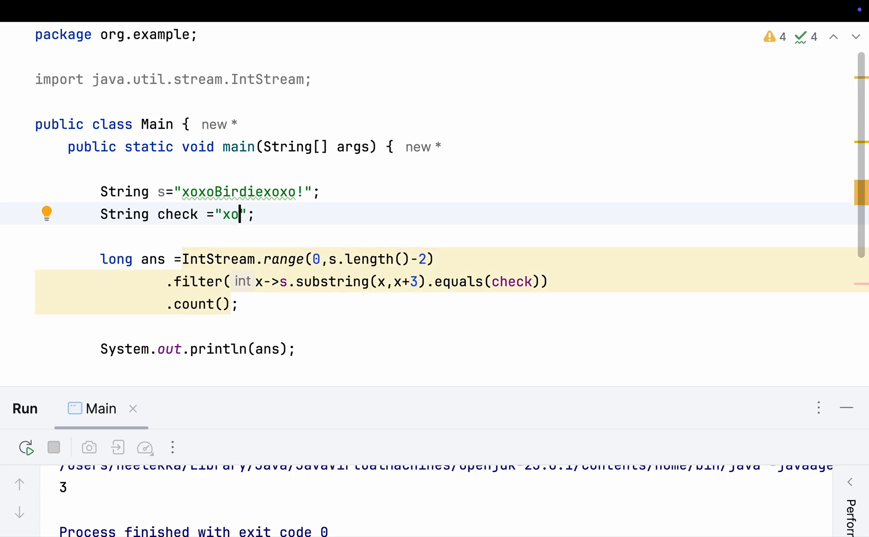
mouse_move(300, 264)
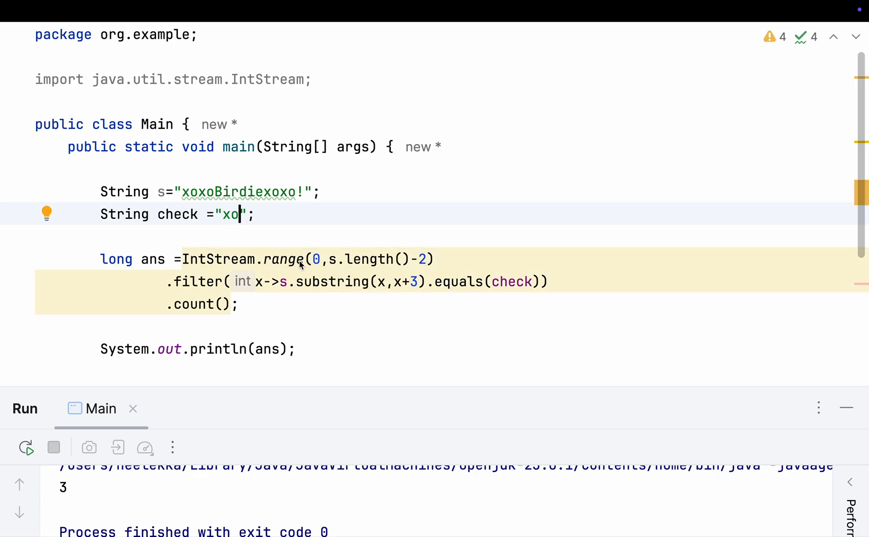
mouse_move(455, 256)
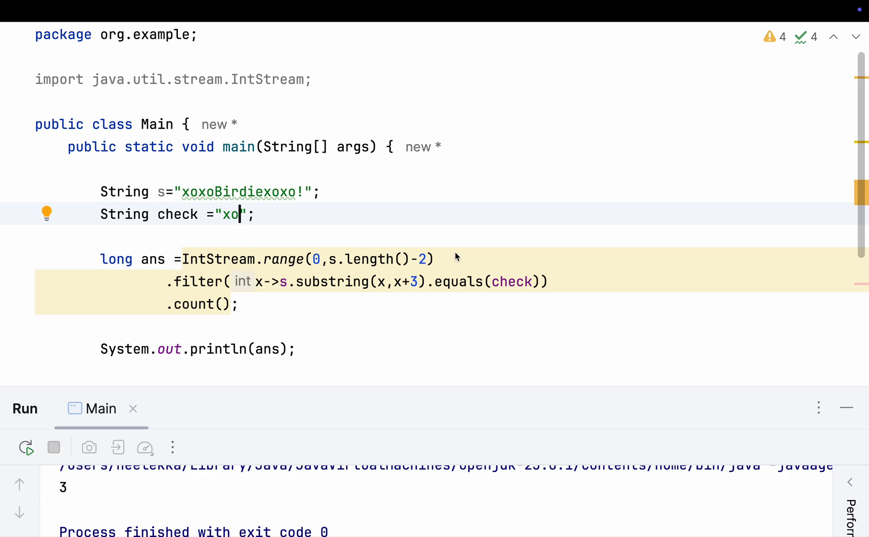
mouse_move(435, 248)
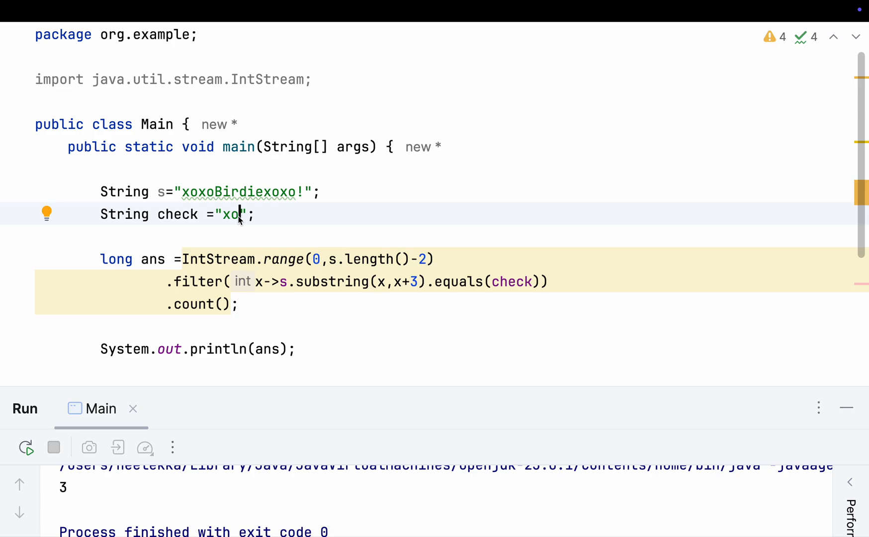
mouse_move(427, 264)
type("1")
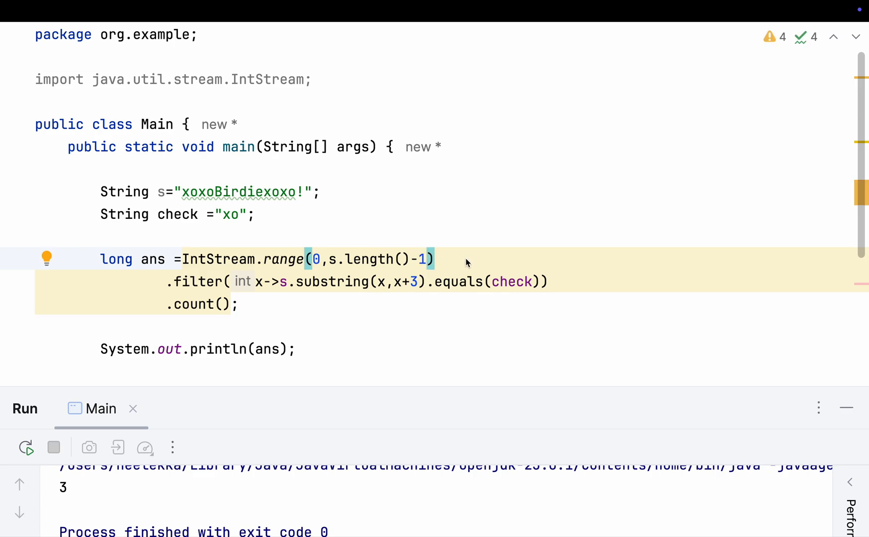
mouse_move(286, 305)
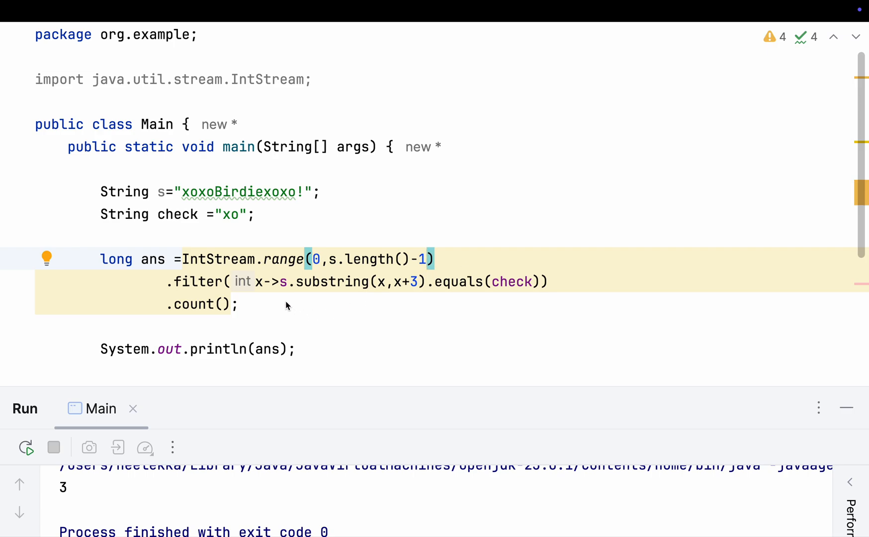
mouse_move(417, 251)
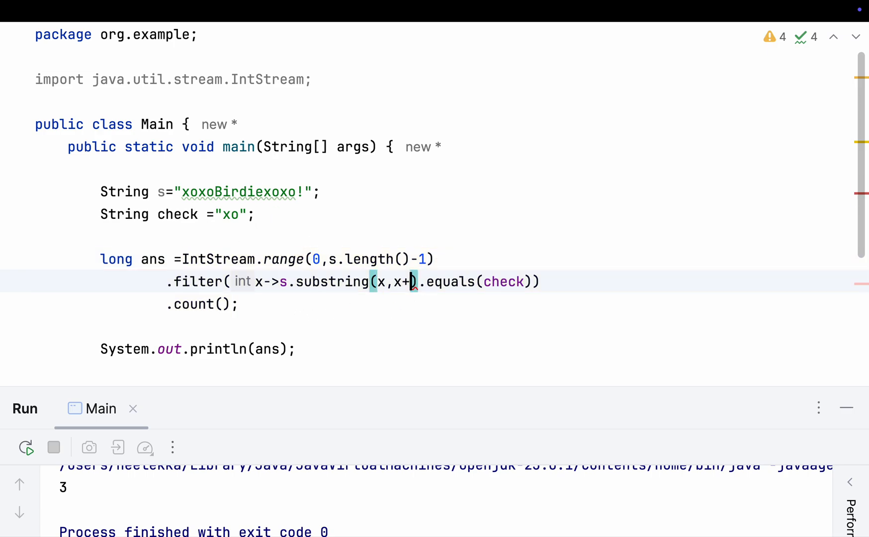
Step: Use two-letter substrings (length()-1, x+2) and rerun, printing 4
type("2")
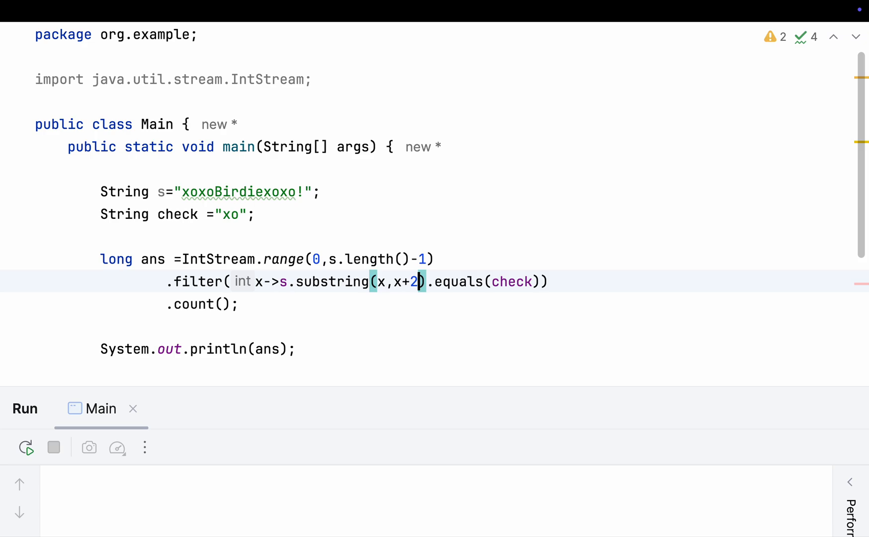
left_click(26, 447)
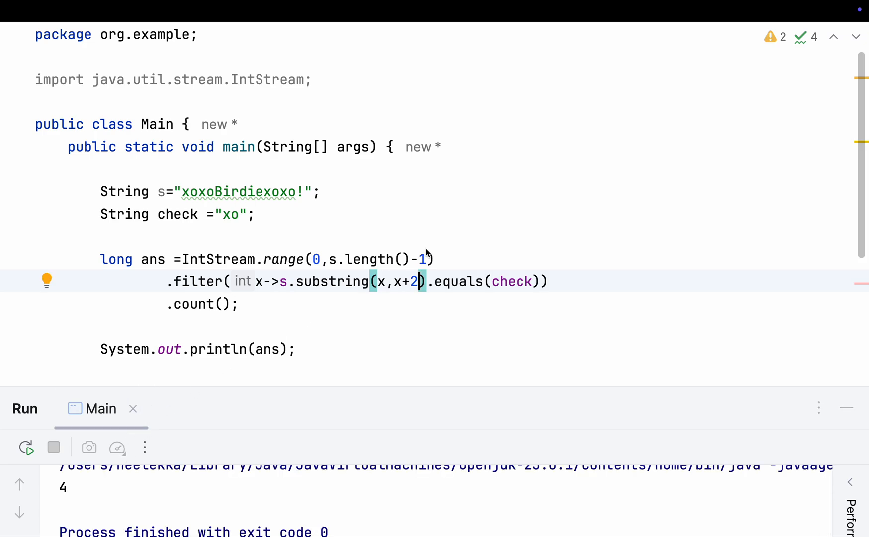